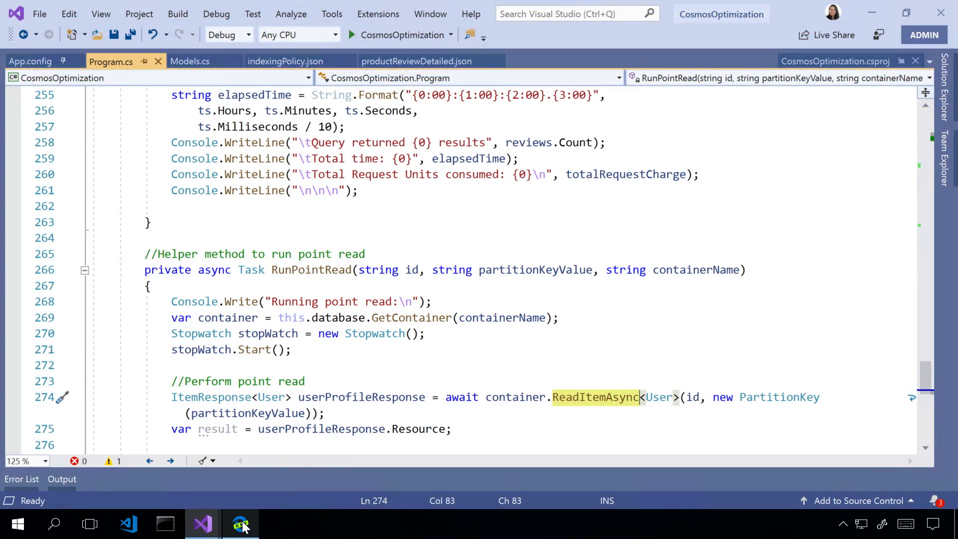
Open EventsPartitionedByDate's items and Scale & Settings, showing 50,000 RU/s throughput
click(240, 523)
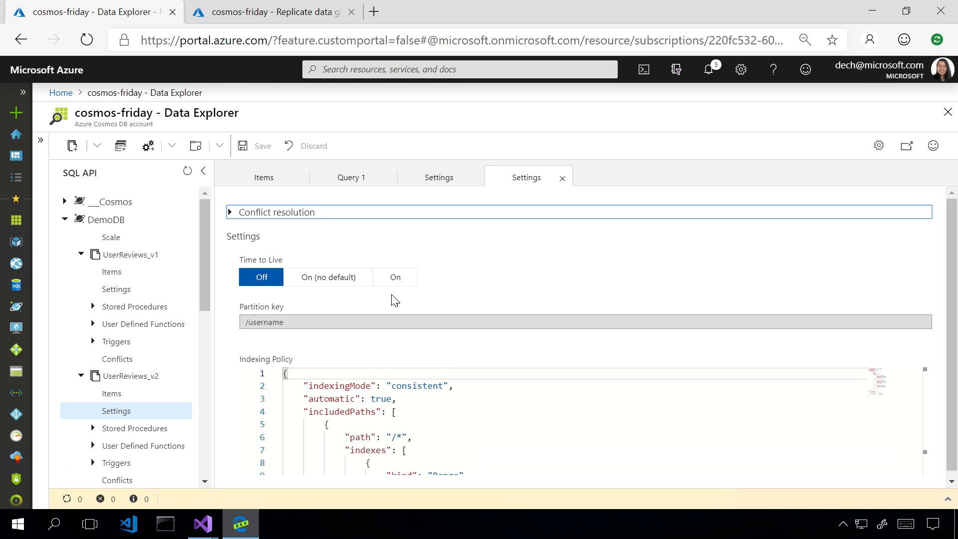
mouse_move(158, 368)
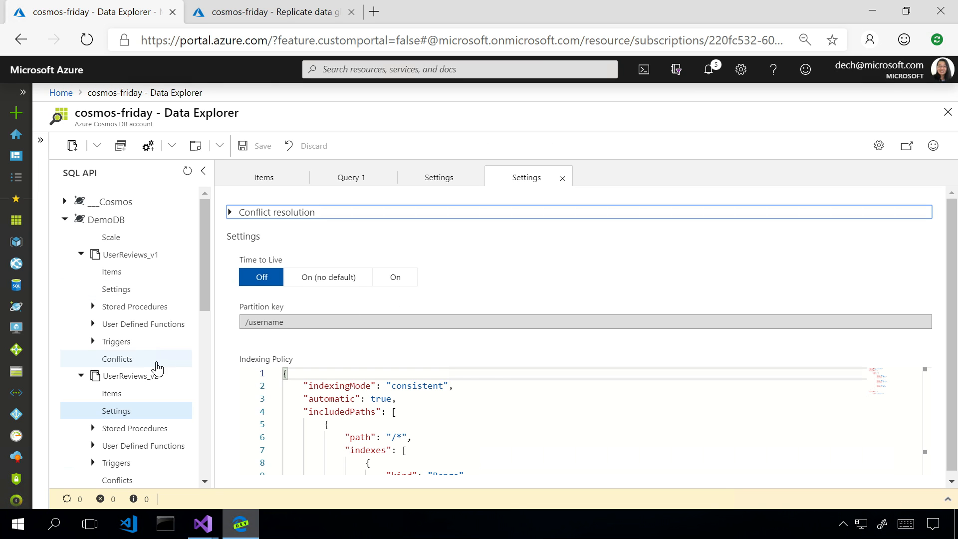
scroll(down, 3)
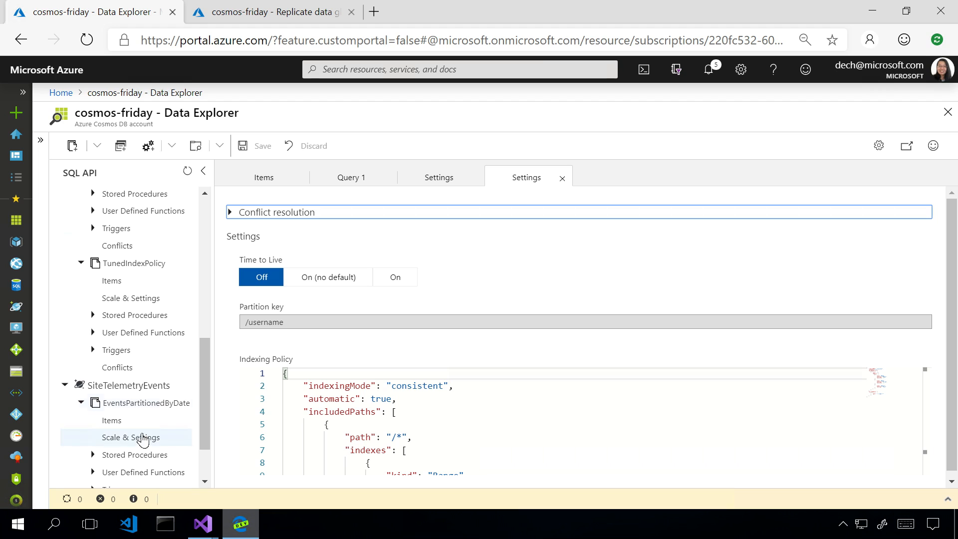
click(111, 419)
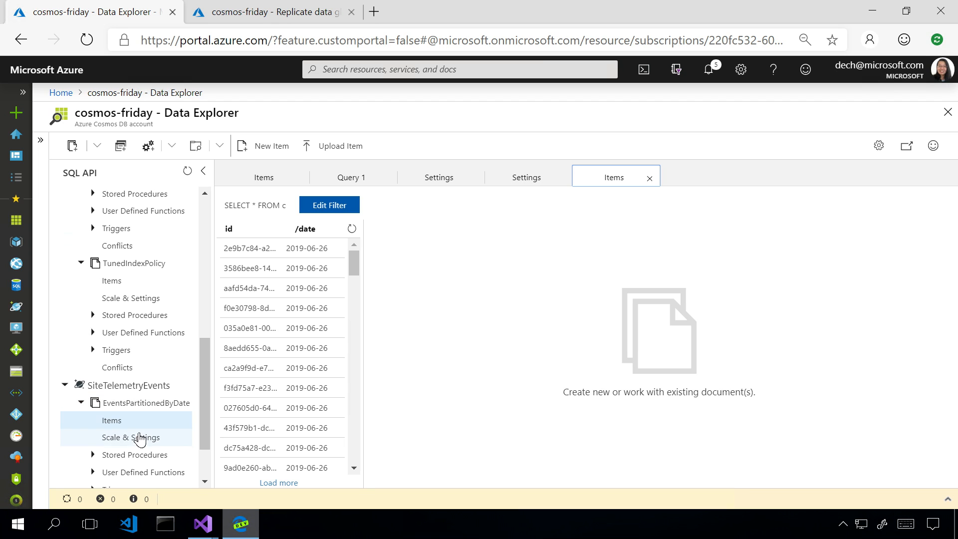
click(131, 438)
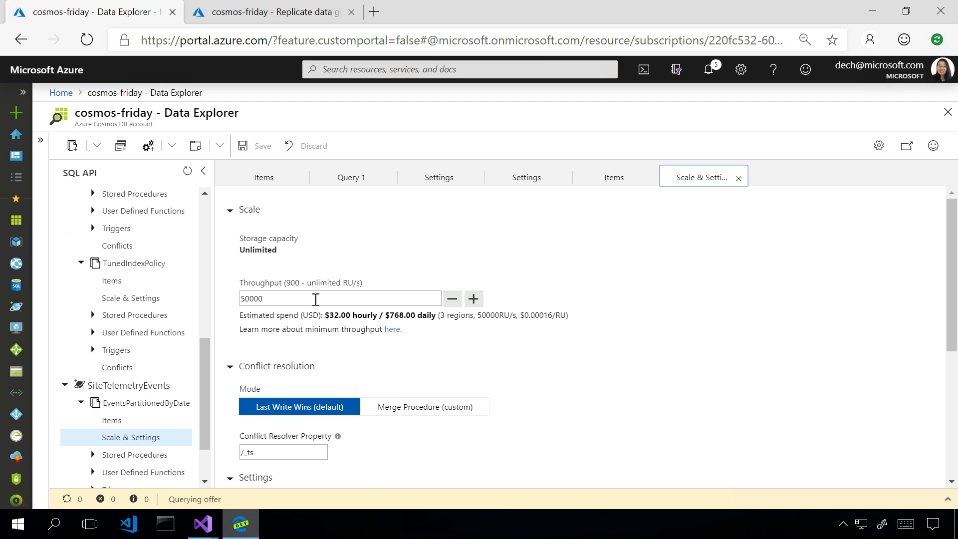
mouse_move(380, 281)
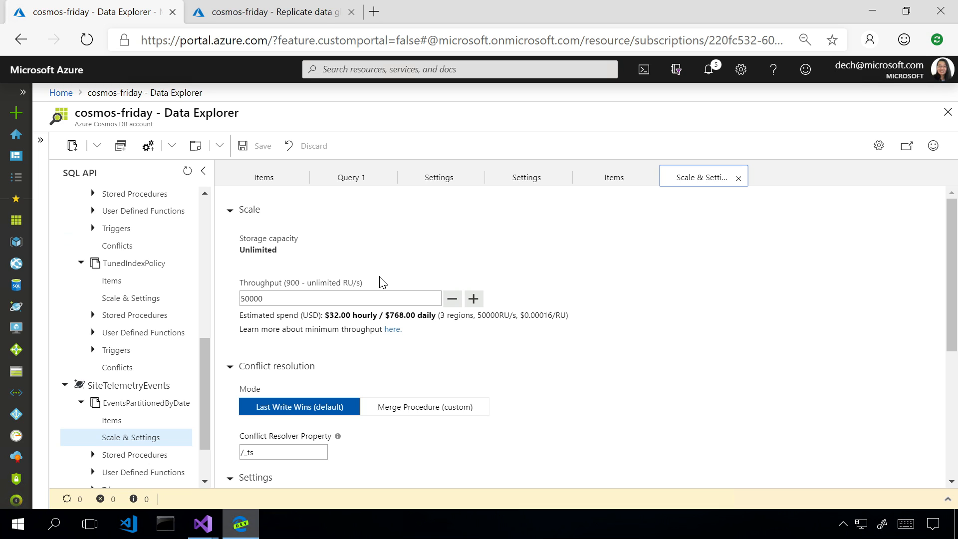
mouse_move(363, 280)
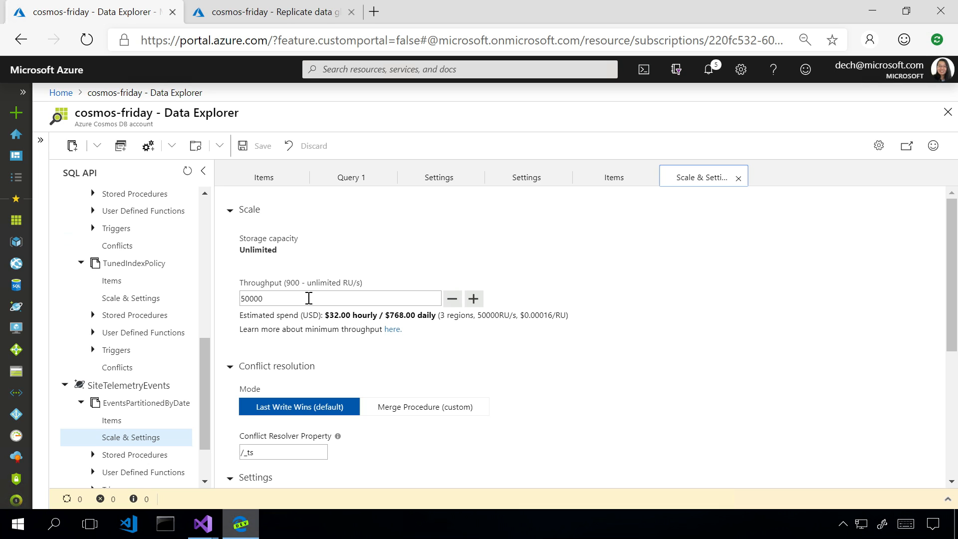
mouse_move(202, 523)
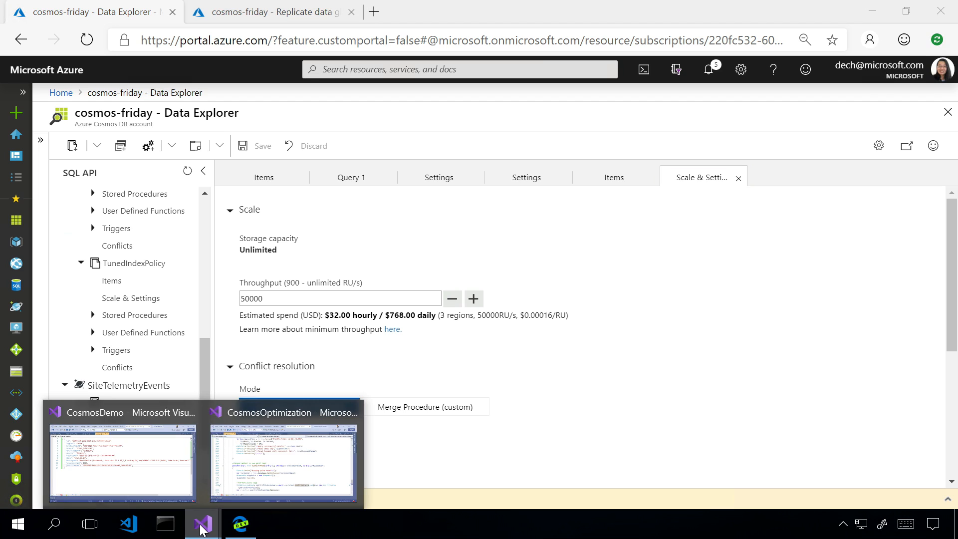
Bring up the CosmosDemo Visual Studio window and view the analytics.json sample document
click(123, 455)
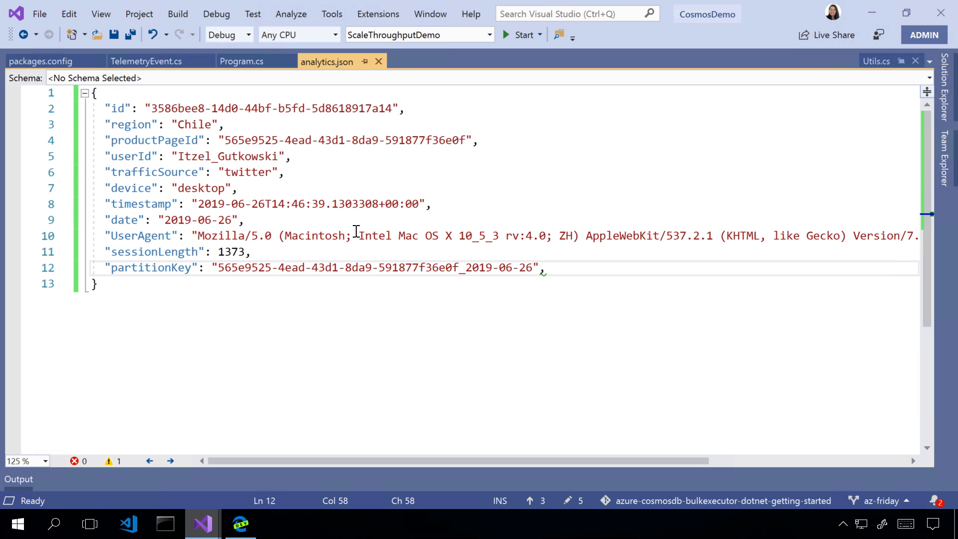
key(ctrl+a)
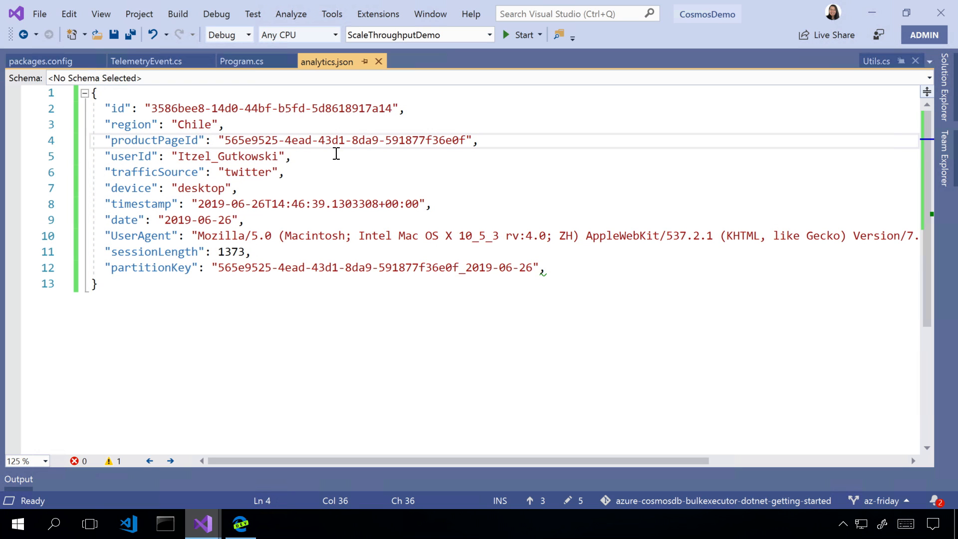
click(241, 61)
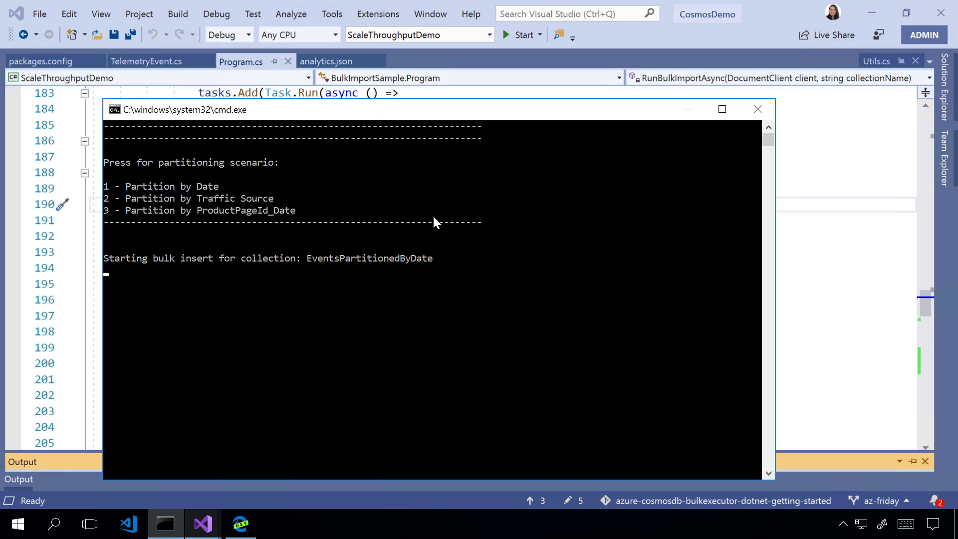
mouse_move(448, 264)
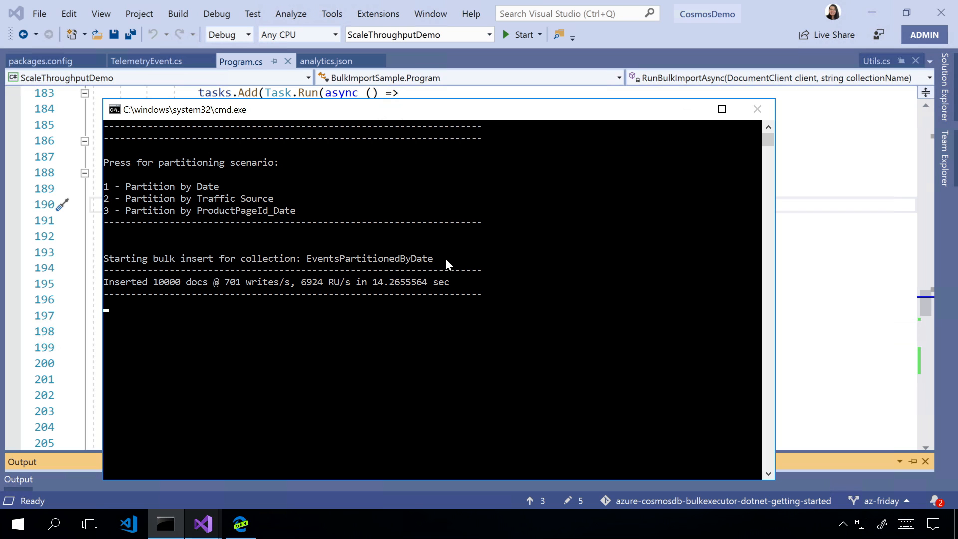
mouse_move(305, 295)
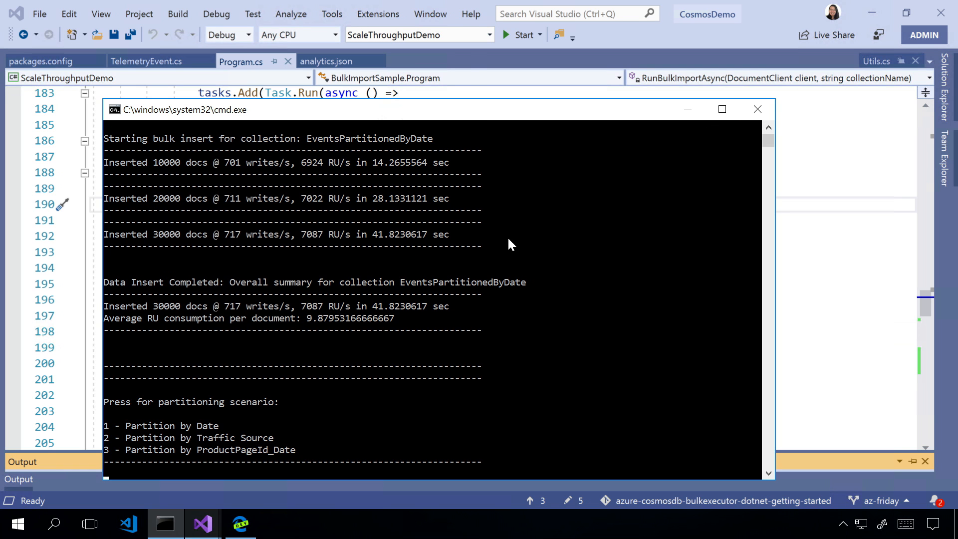
mouse_move(473, 253)
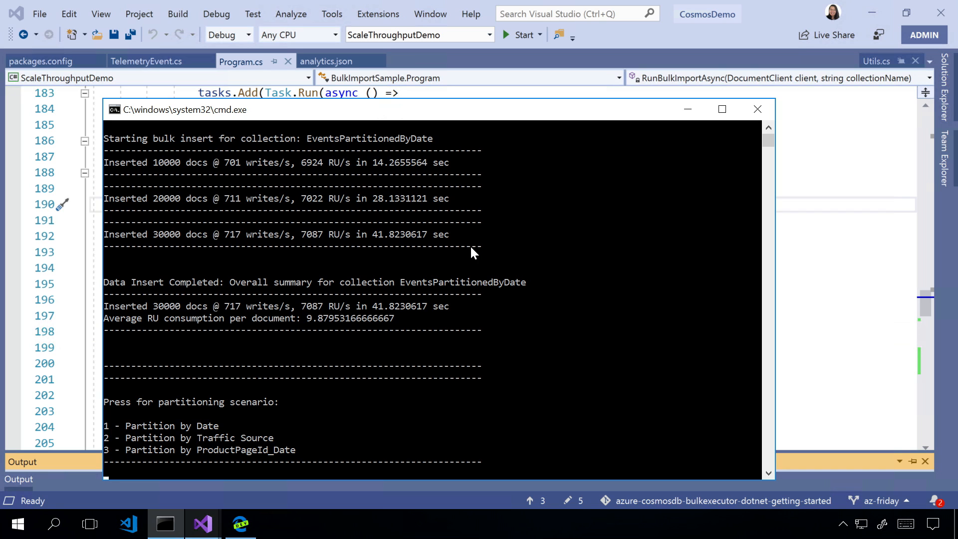
mouse_move(374, 237)
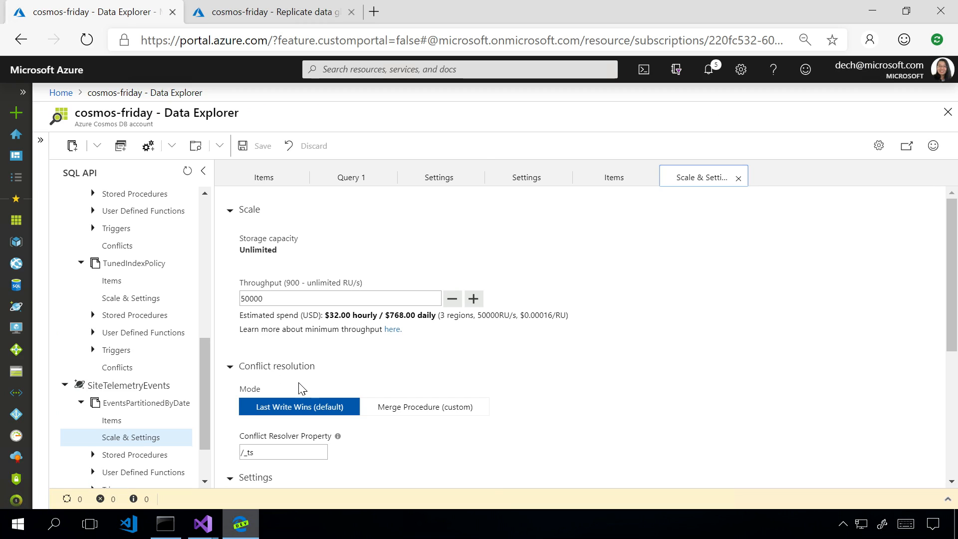
Scroll EventsPartitionedByDate's settings down to its /date partition key
scroll(down, 3)
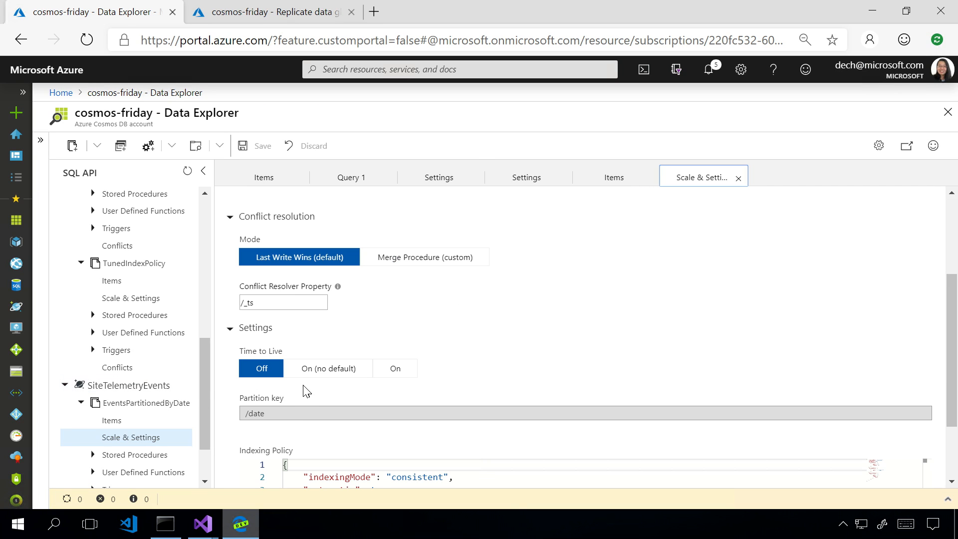
mouse_move(296, 413)
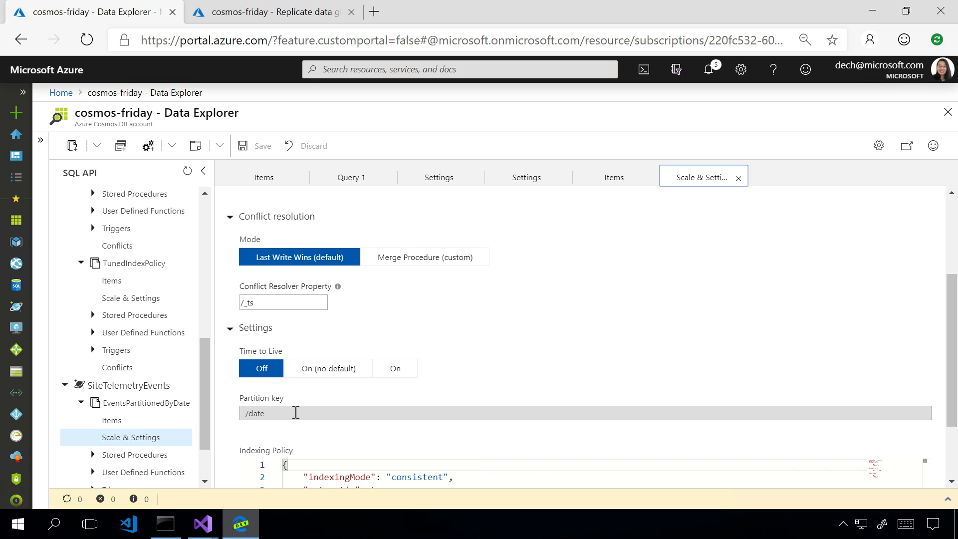
mouse_move(240, 524)
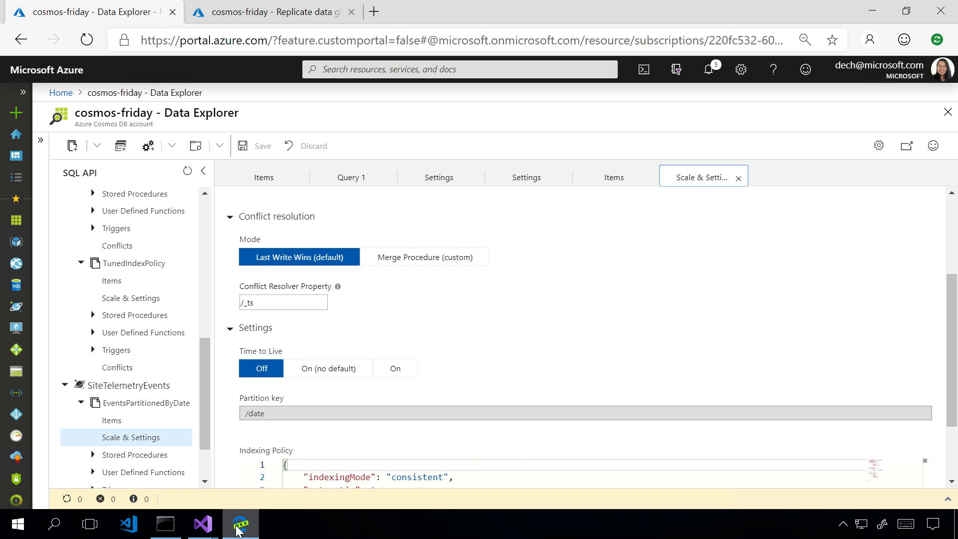
click(201, 523)
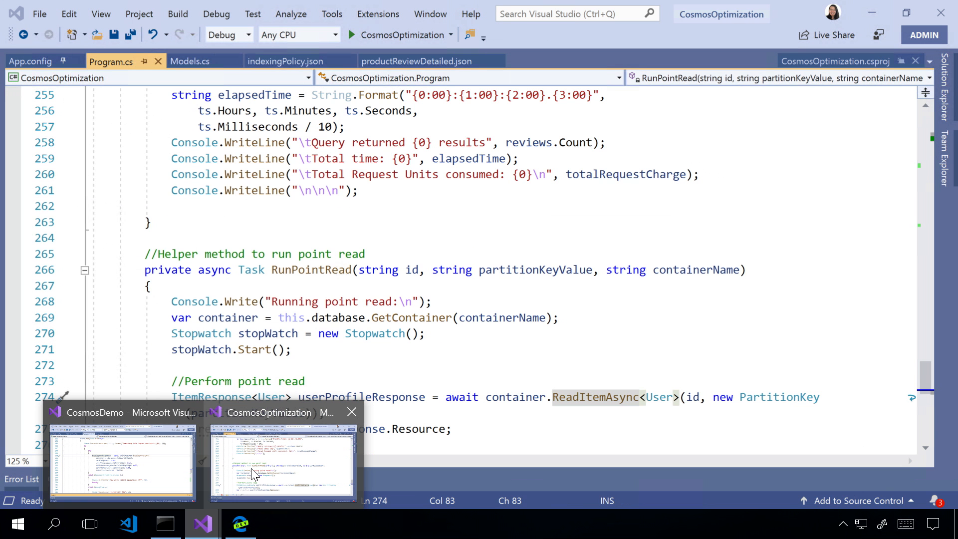
click(417, 61)
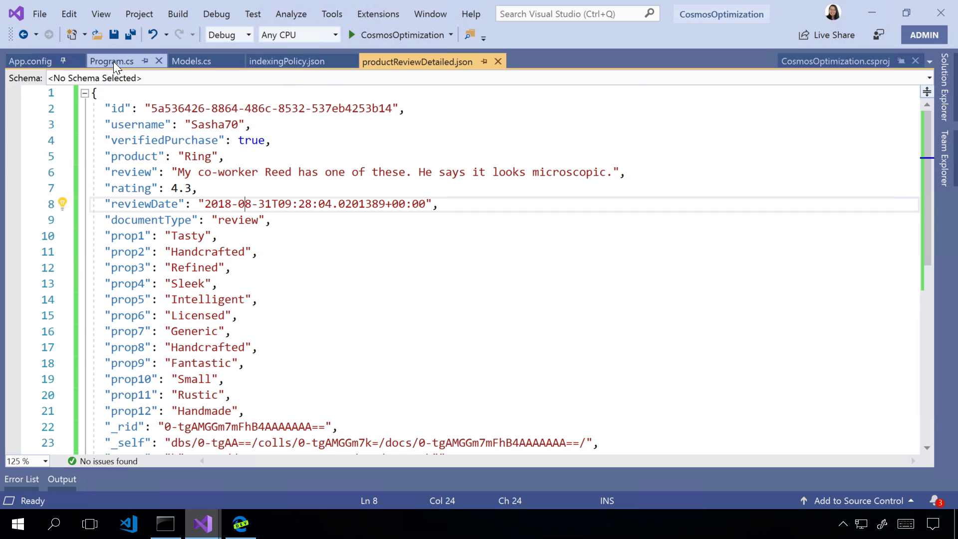
click(112, 61)
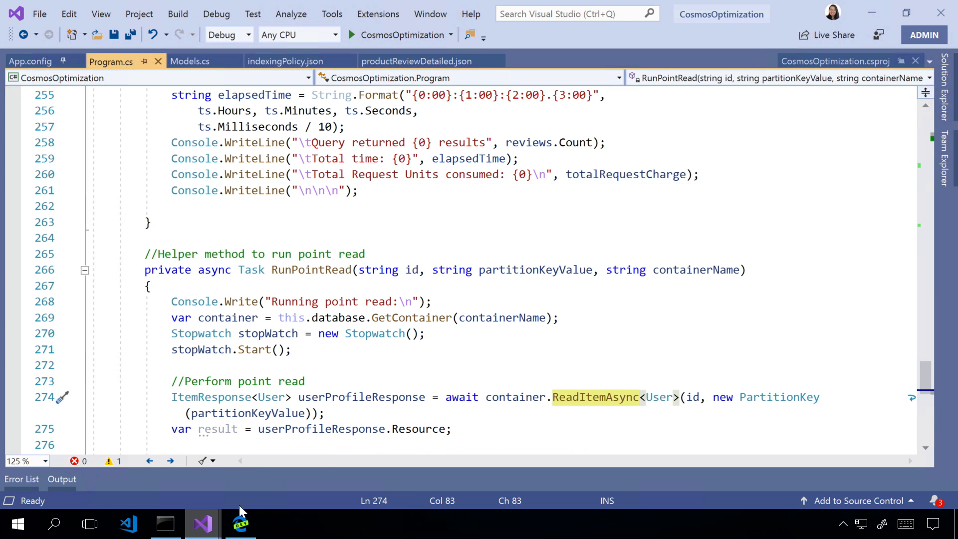
click(240, 524)
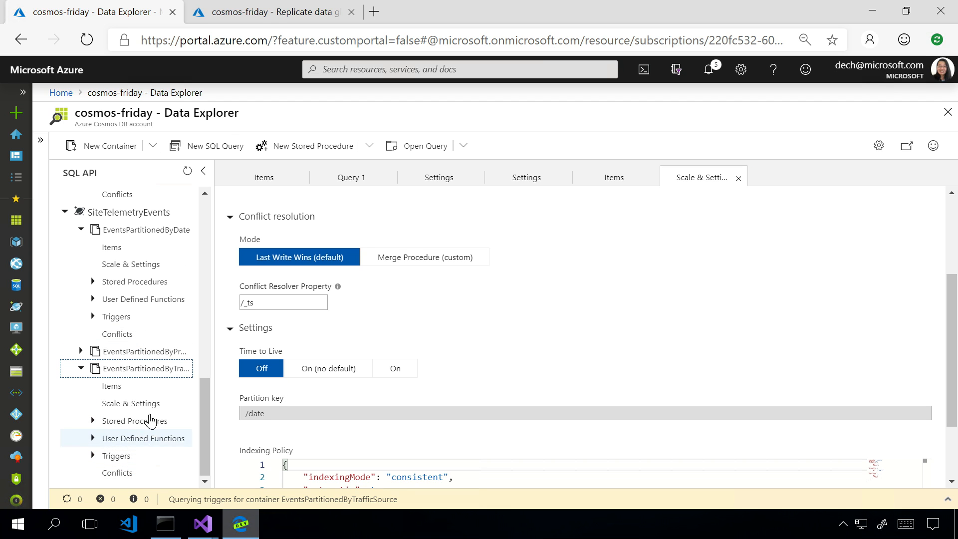
View EventsPartitionedByTrafficSource (/trafficSource) and EventsPartitionedByProductPageId_Date (/partitionKey) partition key settings
click(130, 404)
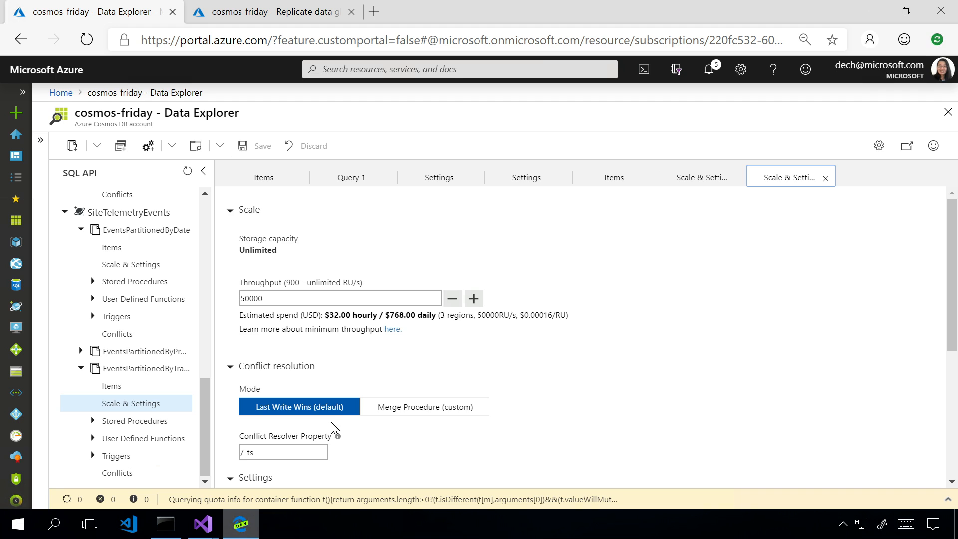
scroll(down, 3)
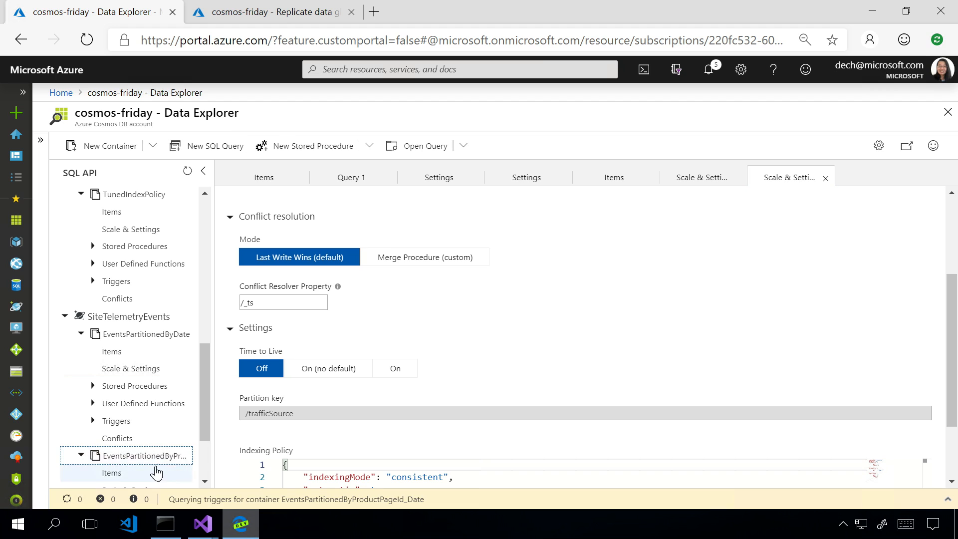
click(130, 415)
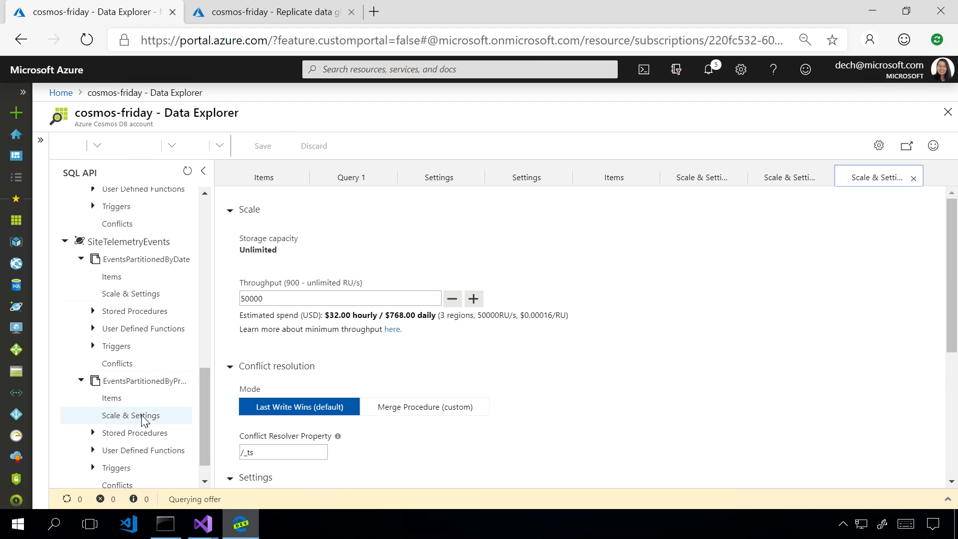
scroll(down, 3)
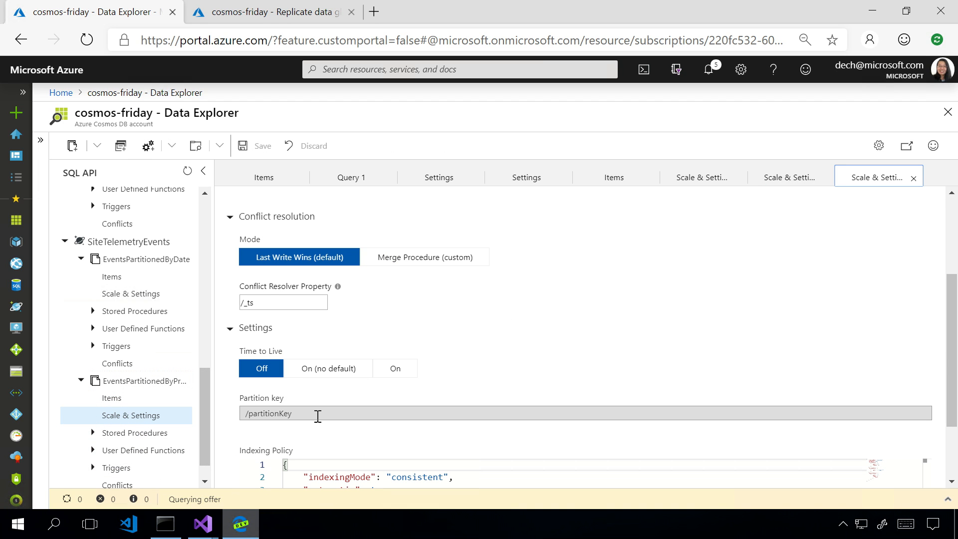
mouse_move(356, 410)
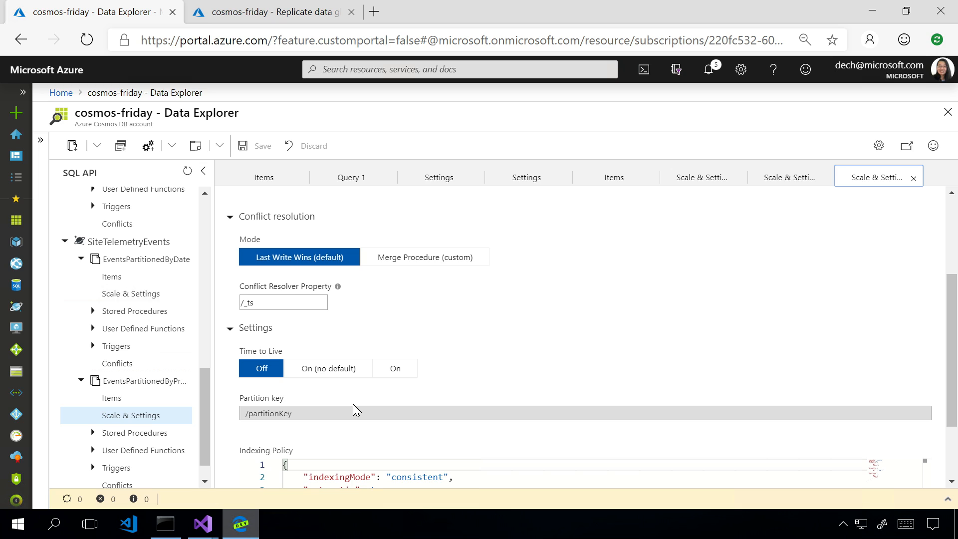
mouse_move(446, 378)
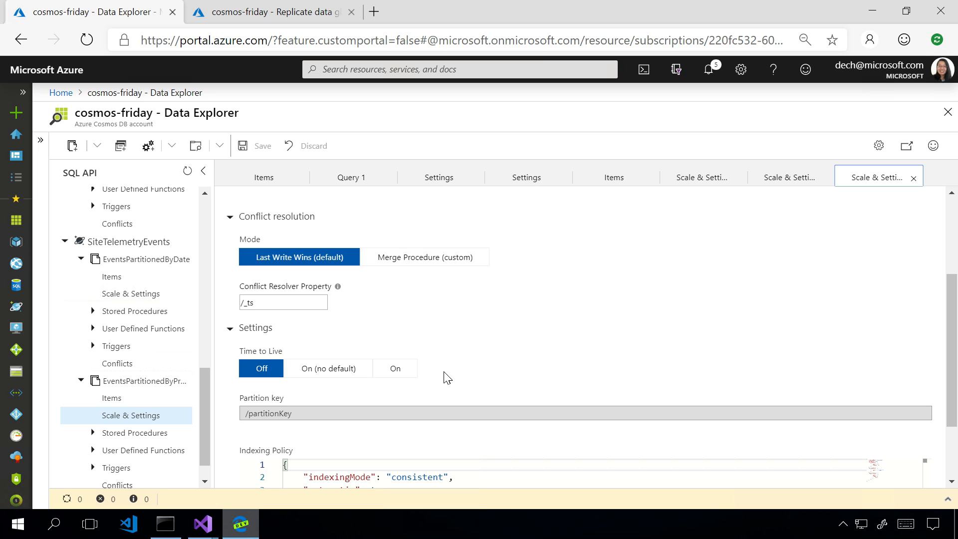
Bring the bulk-insert Command Prompt with its partitioning scenario menu to the front
click(164, 523)
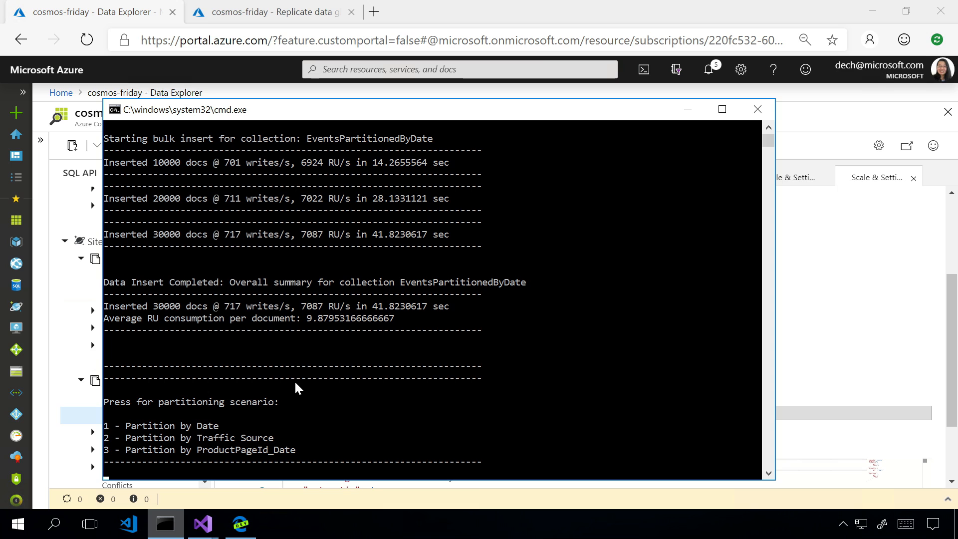
mouse_move(257, 463)
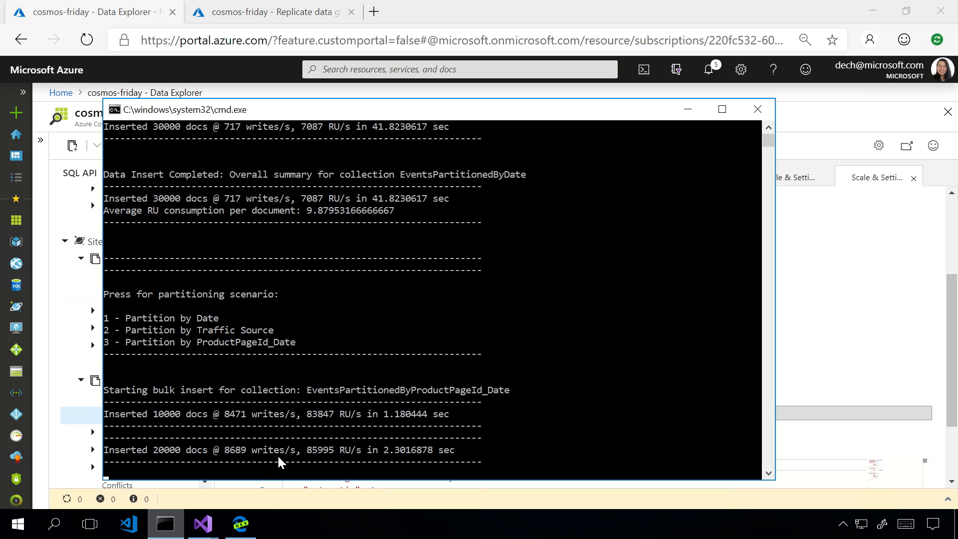
mouse_move(333, 446)
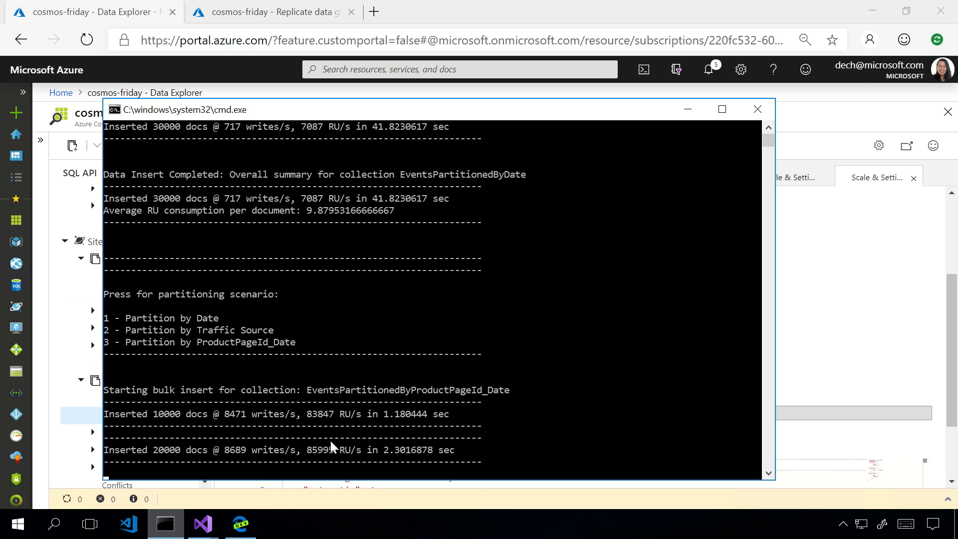